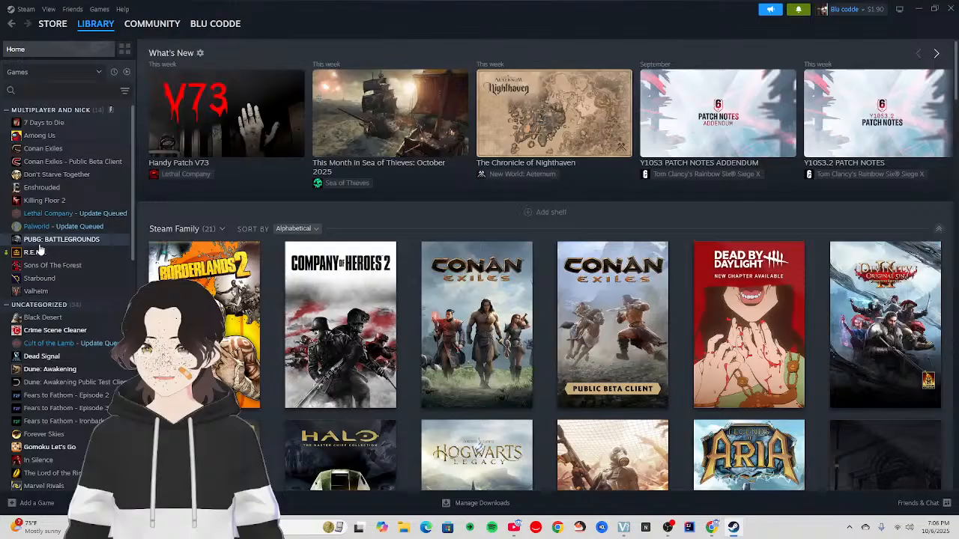
# Go to the R.E.P.O. game page from the Steam library sidebar
pyautogui.click(34, 252)
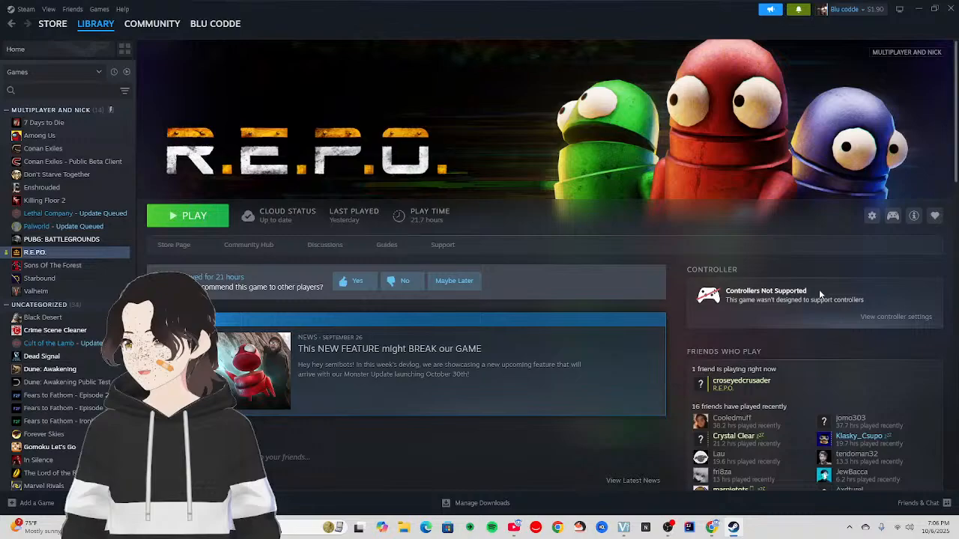
# View R.E.P.O.'s controller settings showing the current Xbox controller layout
pyautogui.click(896, 316)
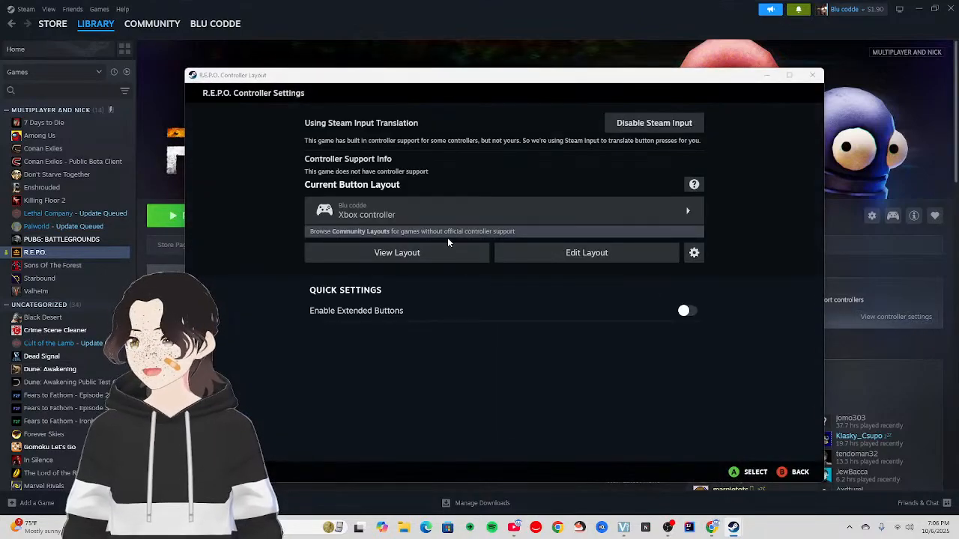
pyautogui.click(587, 252)
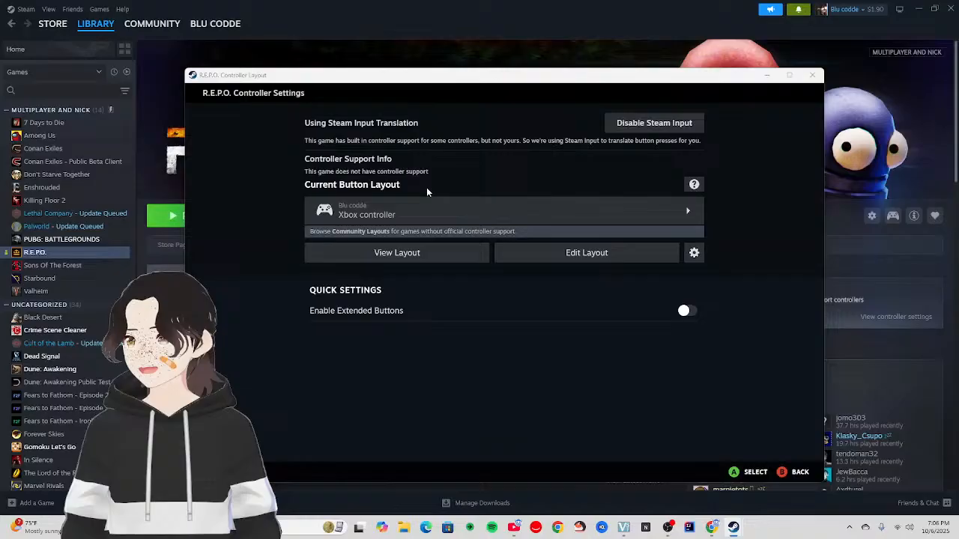
pyautogui.moveTo(598, 240)
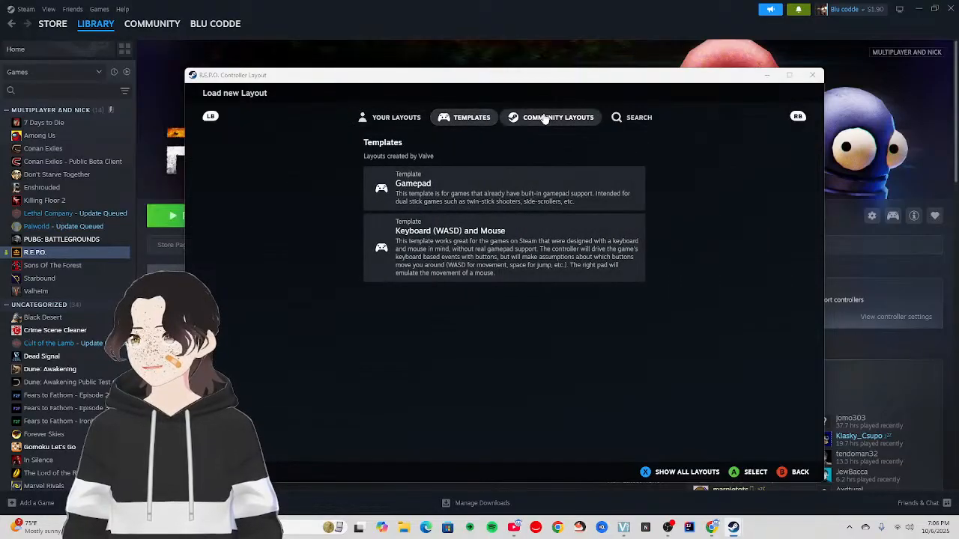
# Browse the Community Layouts list, scrolling through the shared Xbox controller options
pyautogui.click(557, 117)
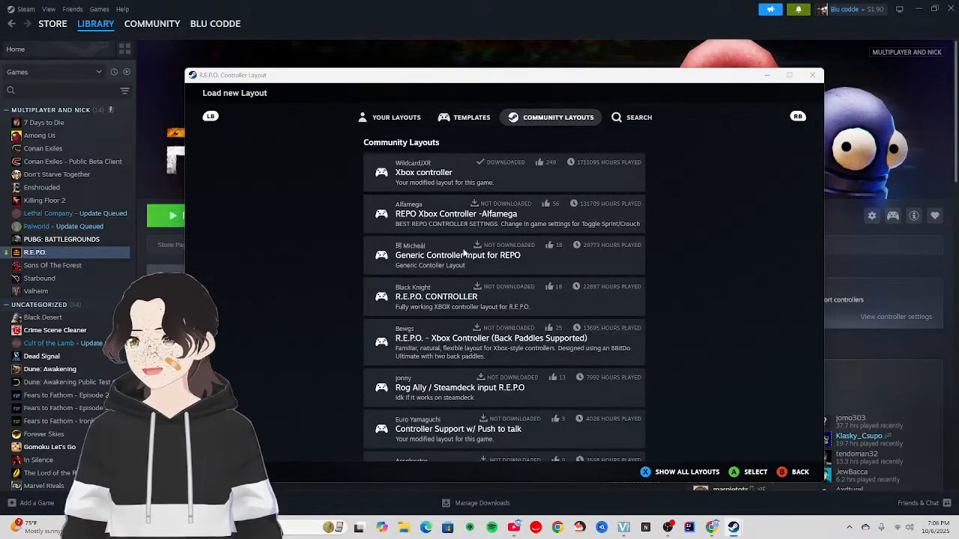
pyautogui.scroll(-3)
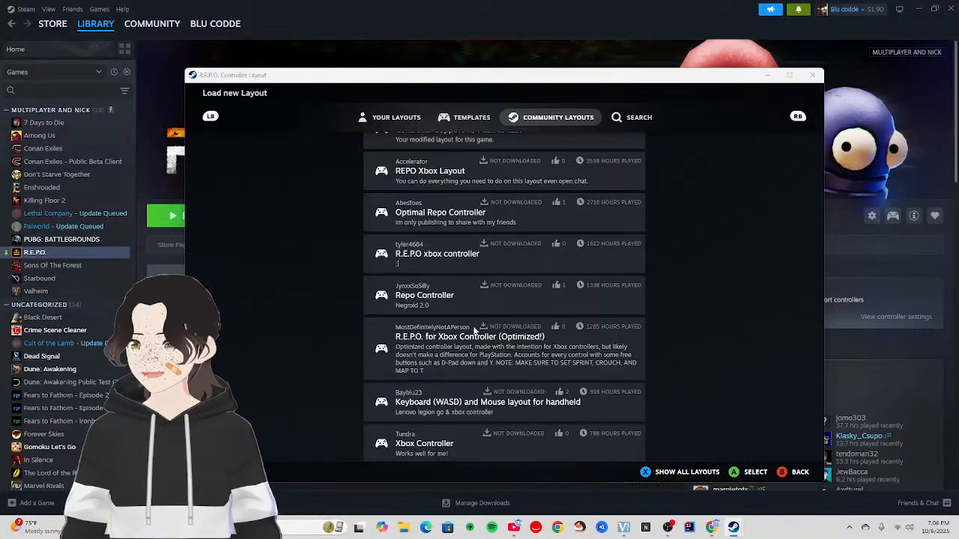
pyautogui.scroll(-3)
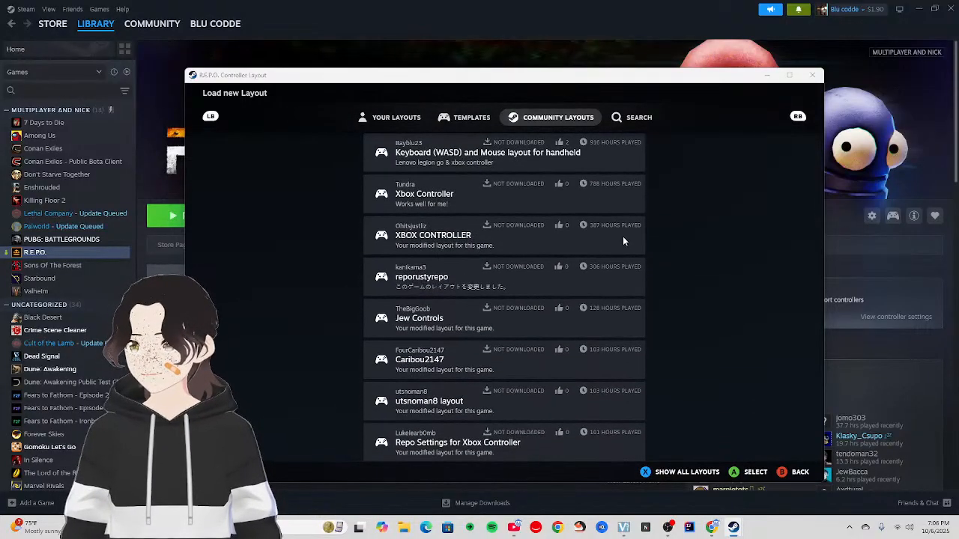